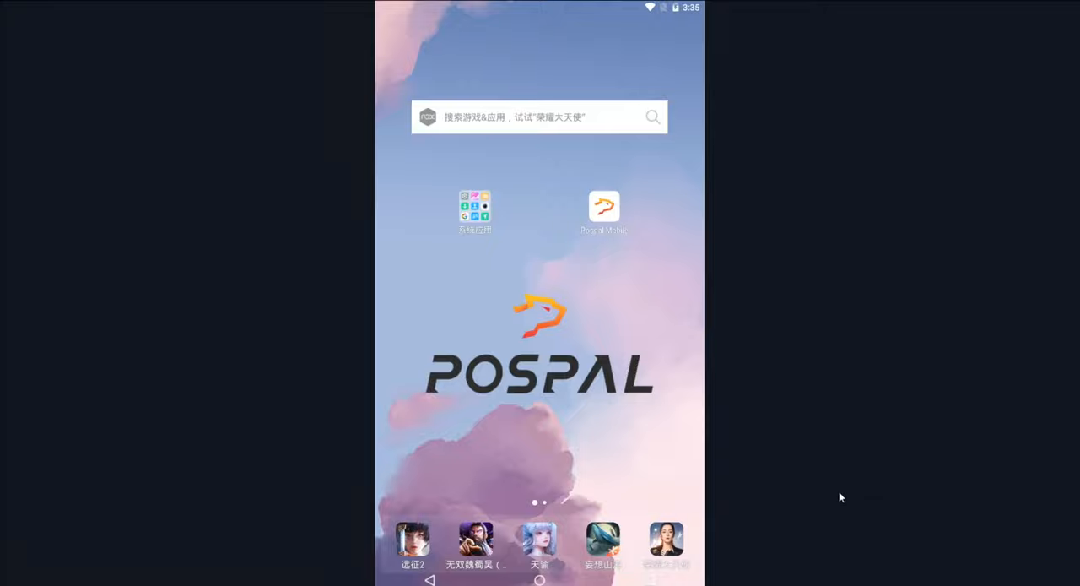
mouse_move(824, 493)
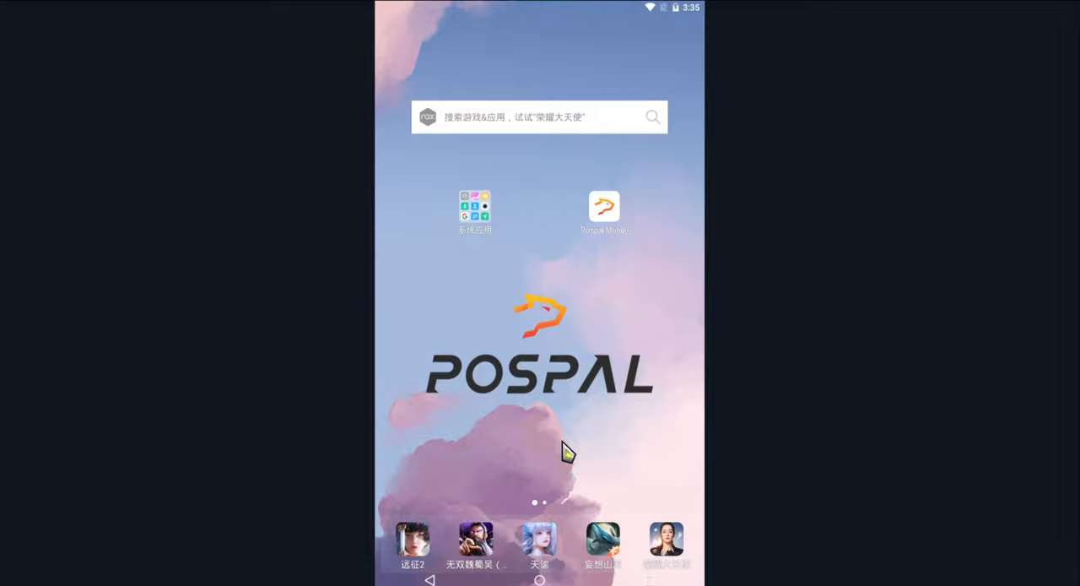
mouse_move(577, 374)
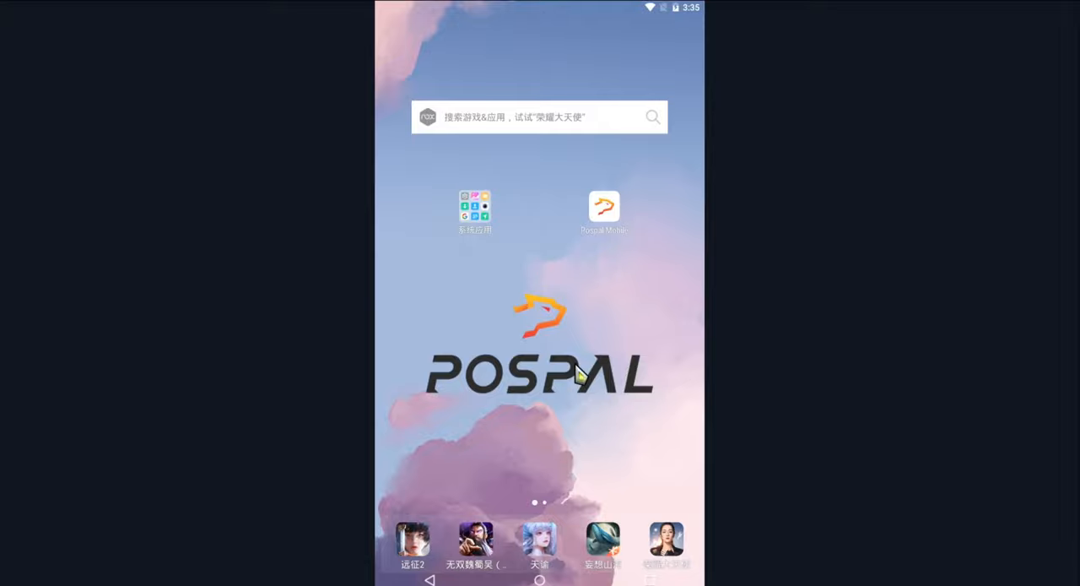
mouse_move(633, 239)
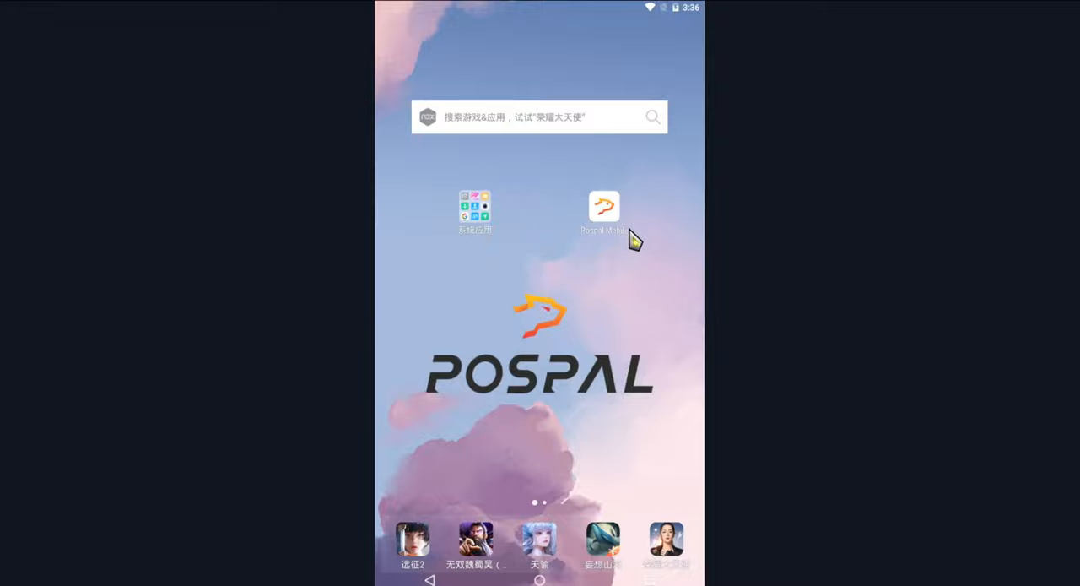
mouse_move(599, 304)
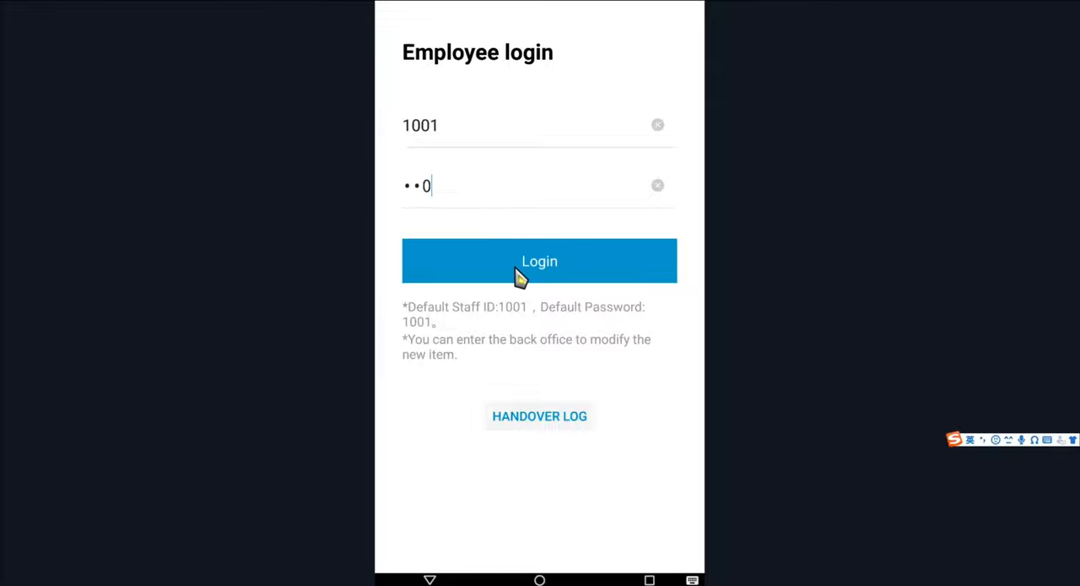
Submit the login for staff member 1001 to reach the sales screen
left_click(540, 260)
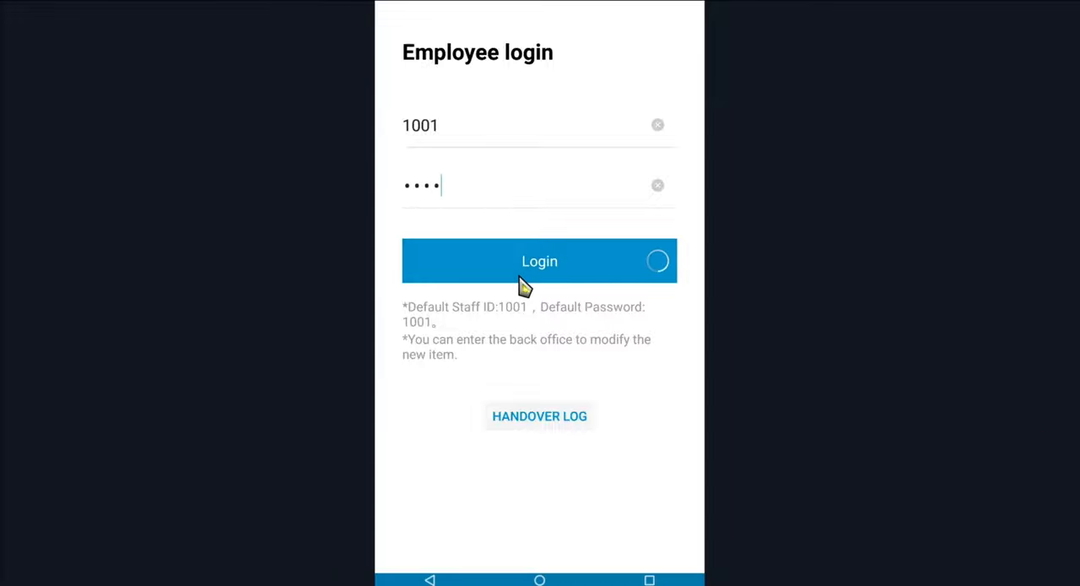
left_click(540, 260)
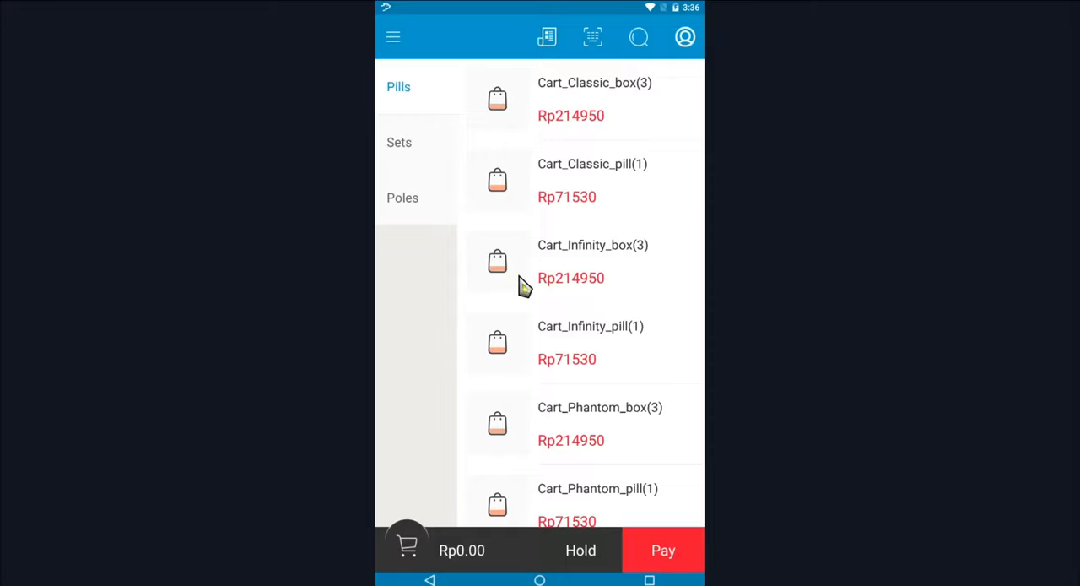
mouse_move(560, 388)
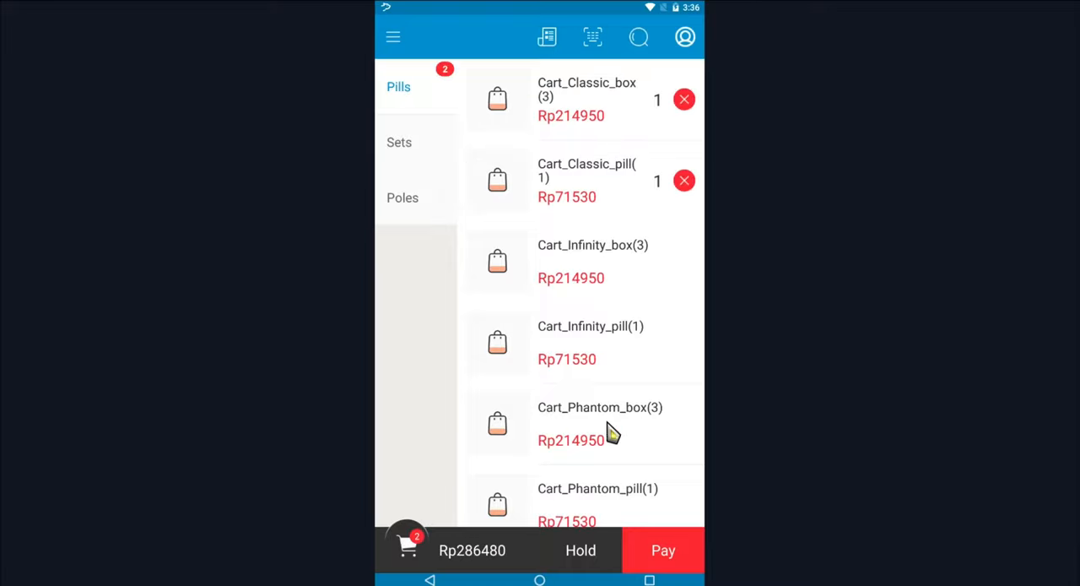
mouse_move(476, 570)
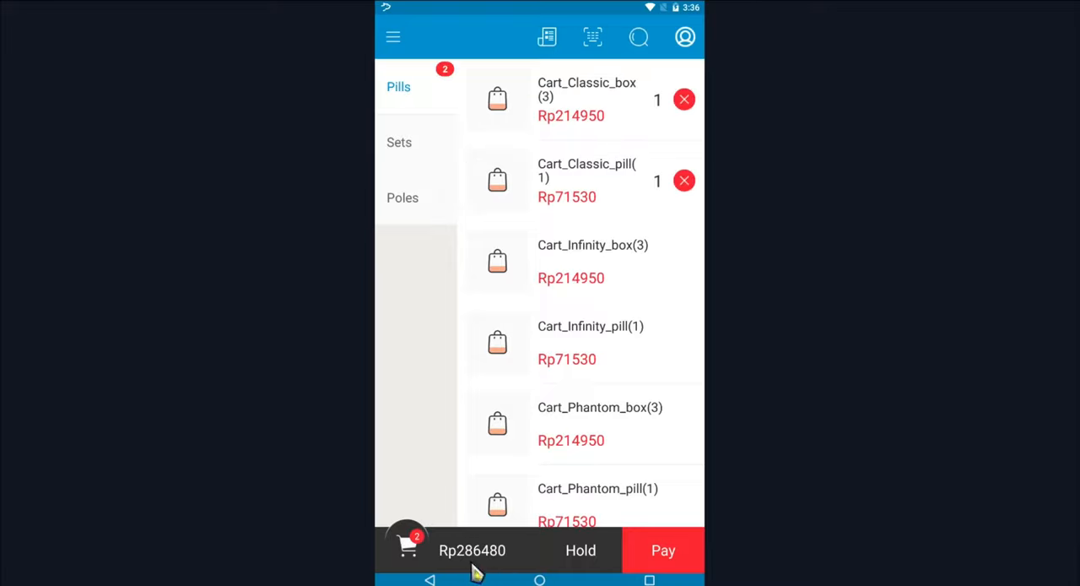
Raise Cart_Classic_pill(1) to quantity 2 in Selected Items, bringing the total to Rp358010
left_click(407, 550)
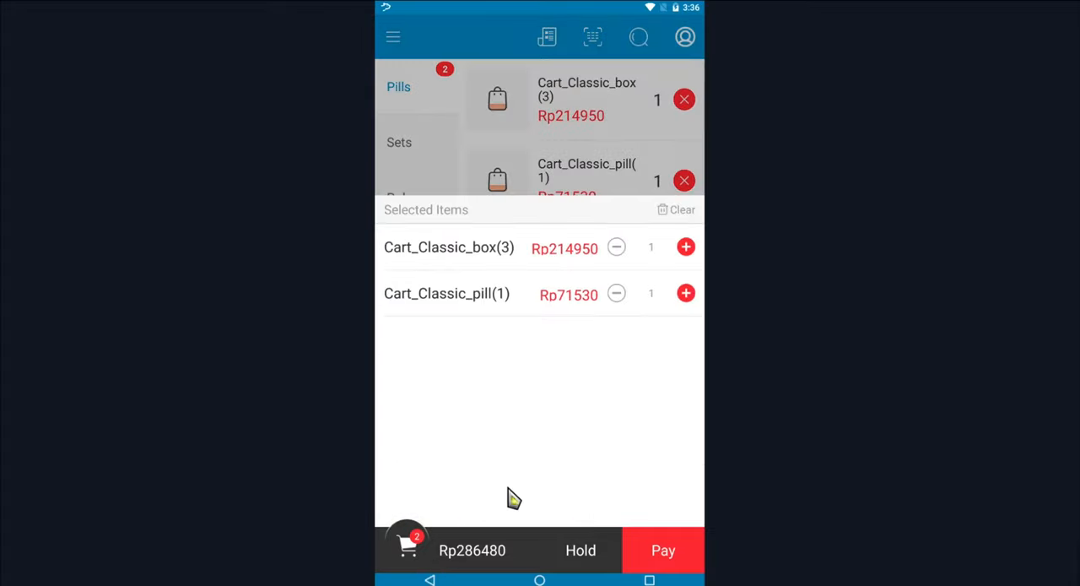
mouse_move(708, 328)
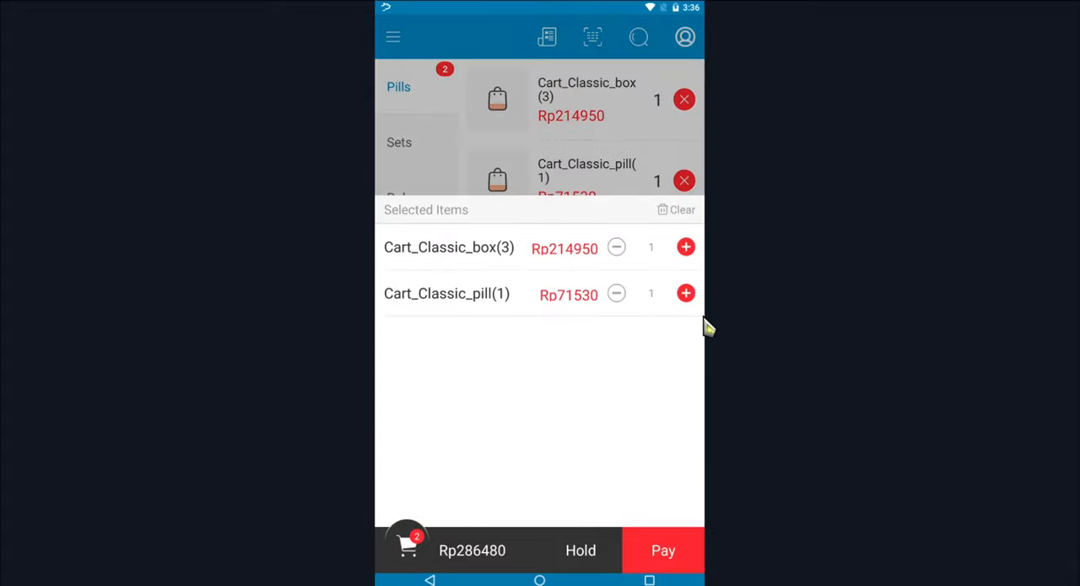
left_click(685, 294)
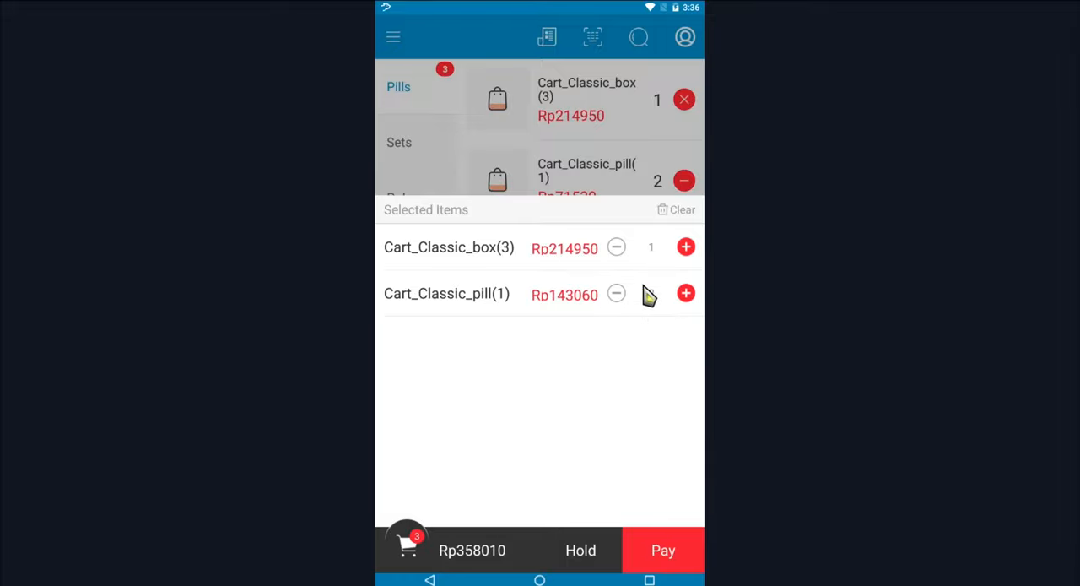
left_click(685, 293)
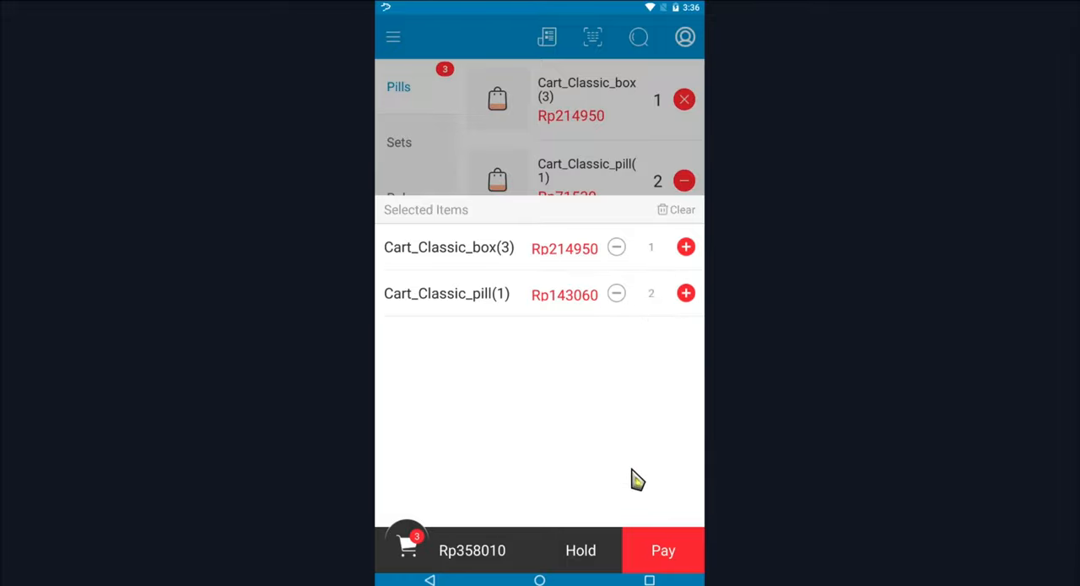
mouse_move(430, 574)
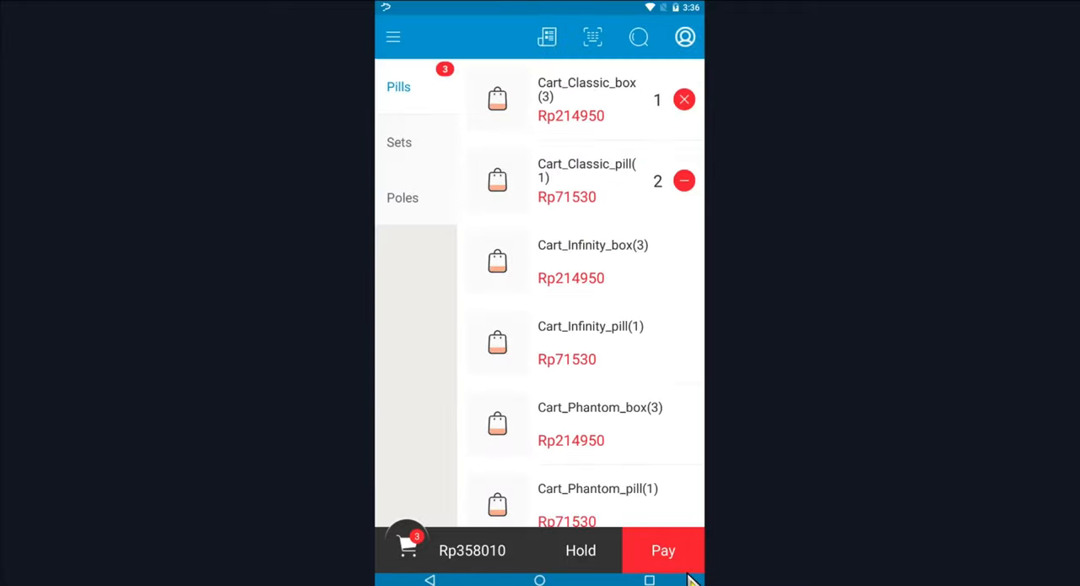
Proceed to payment for the Rp358010 order with the full amount as cash
left_click(661, 550)
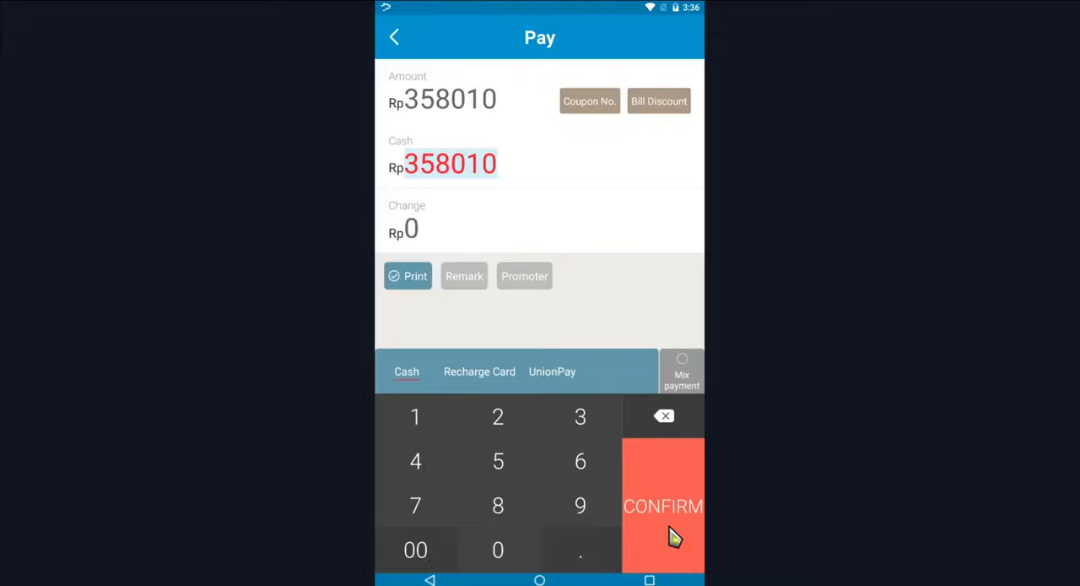
mouse_move(645, 326)
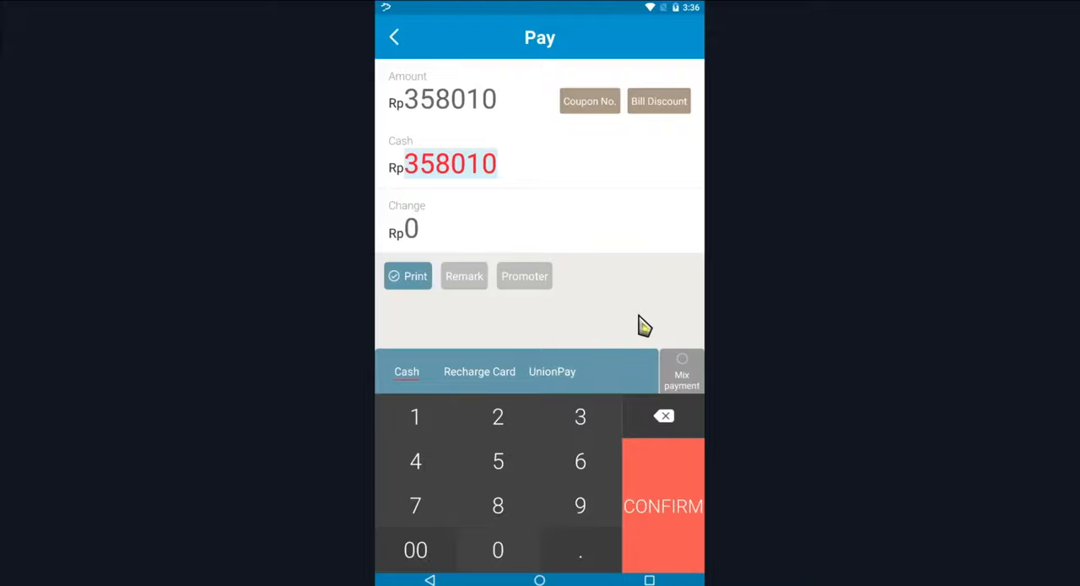
mouse_move(506, 142)
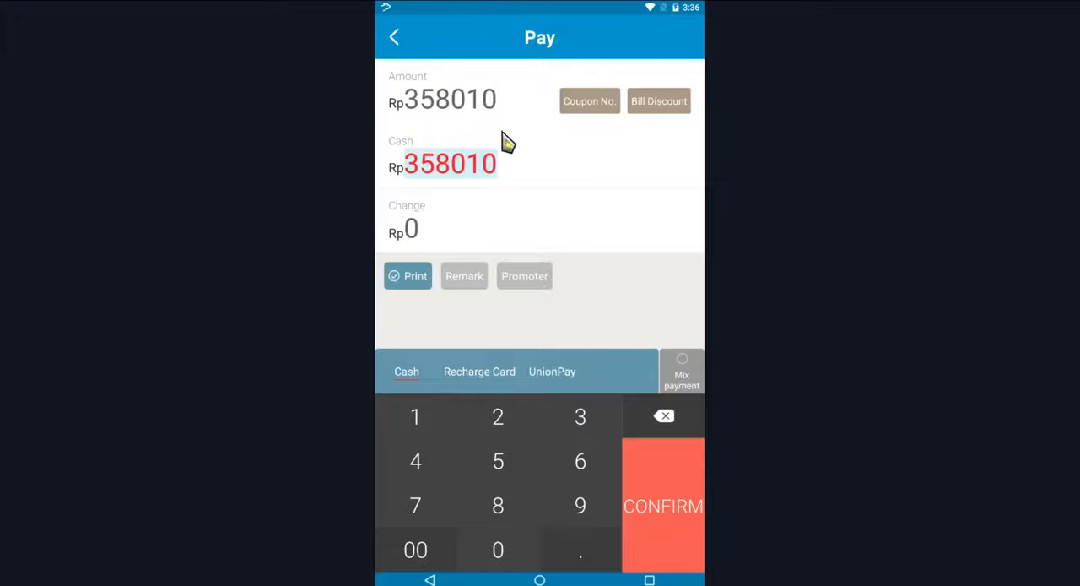
mouse_move(692, 125)
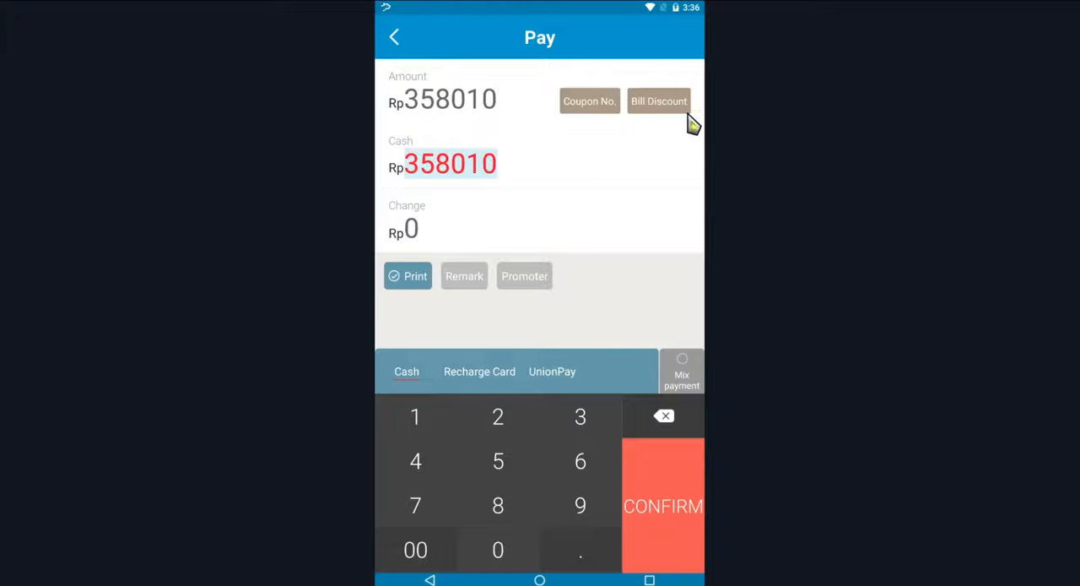
mouse_move(654, 199)
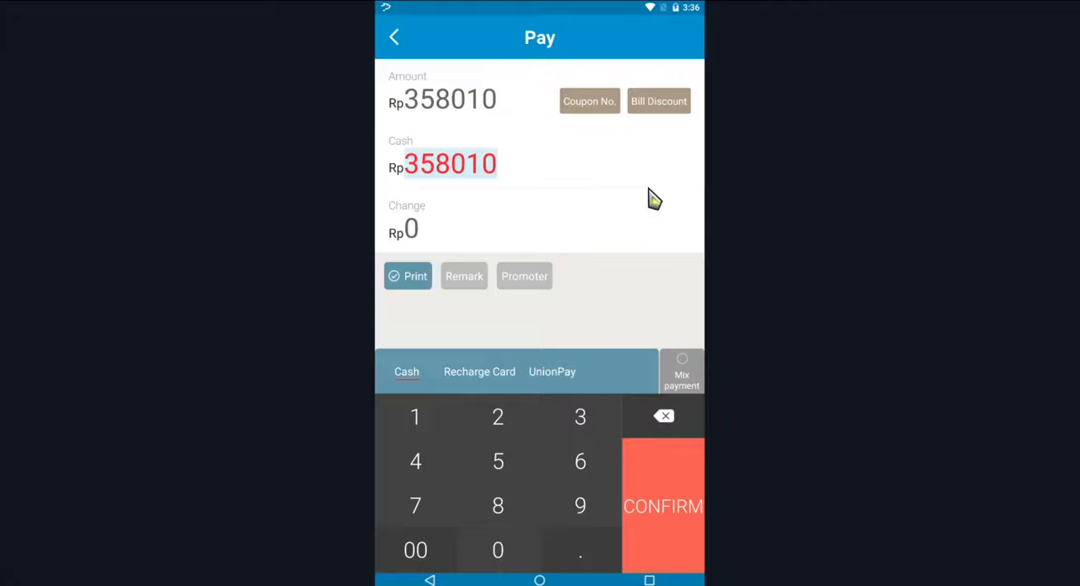
mouse_move(587, 392)
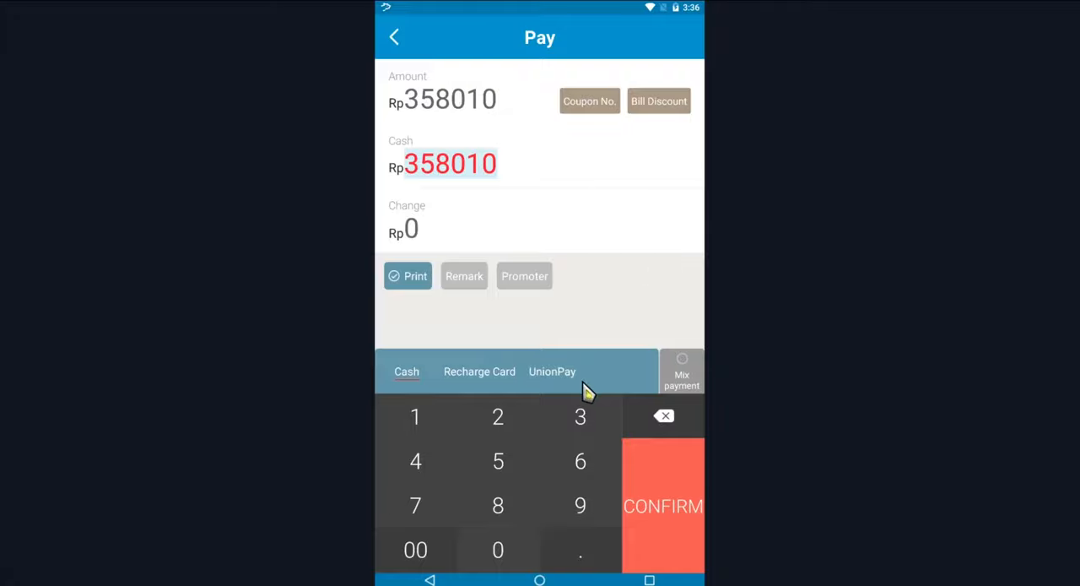
mouse_move(614, 402)
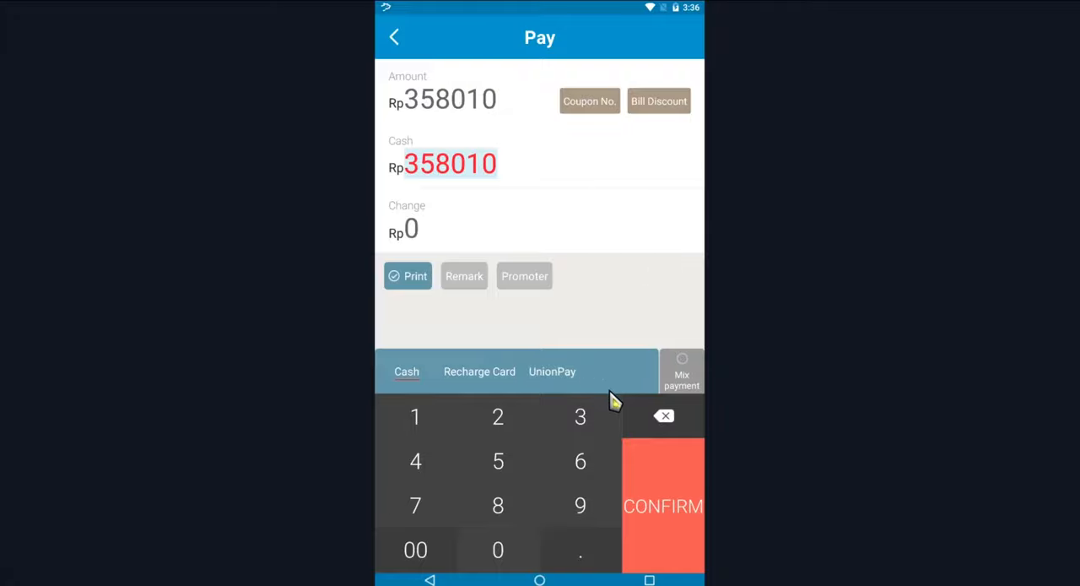
mouse_move(692, 392)
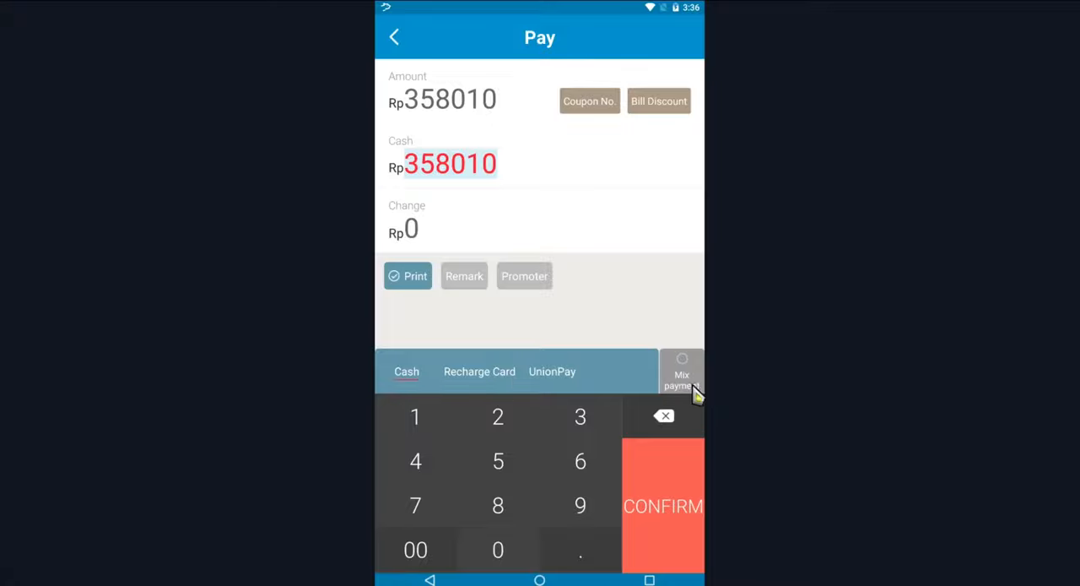
mouse_move(587, 422)
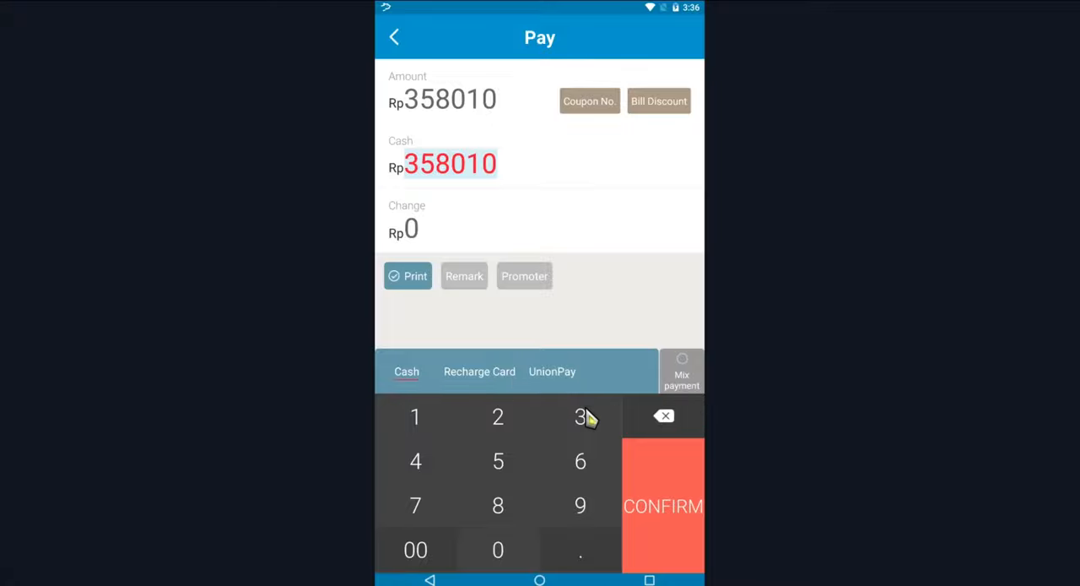
mouse_move(707, 398)
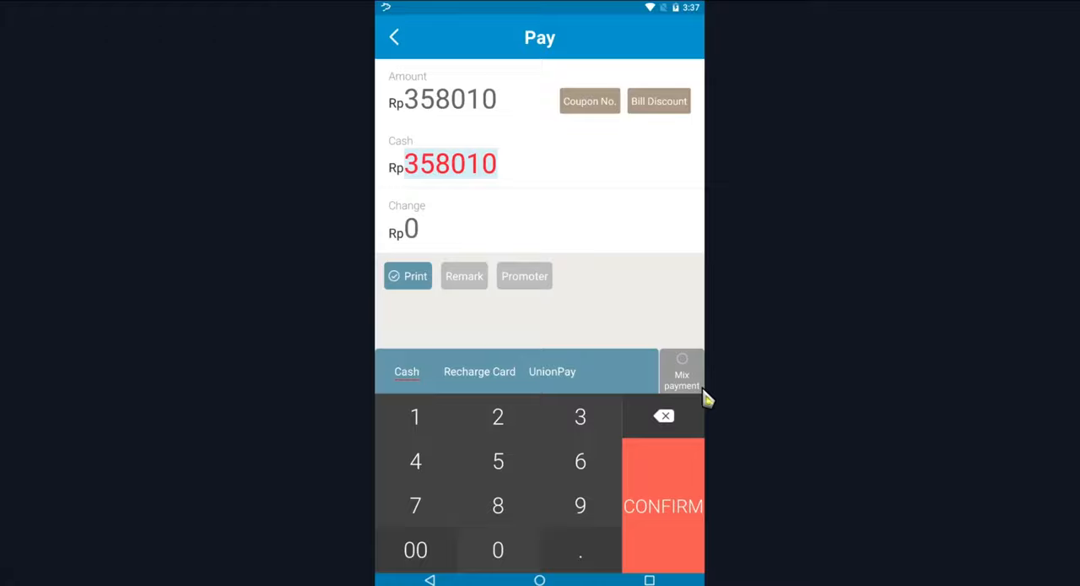
Split the payment as Rp10000 cash and Rp348010 UnionPay and finish the sale
left_click(682, 372)
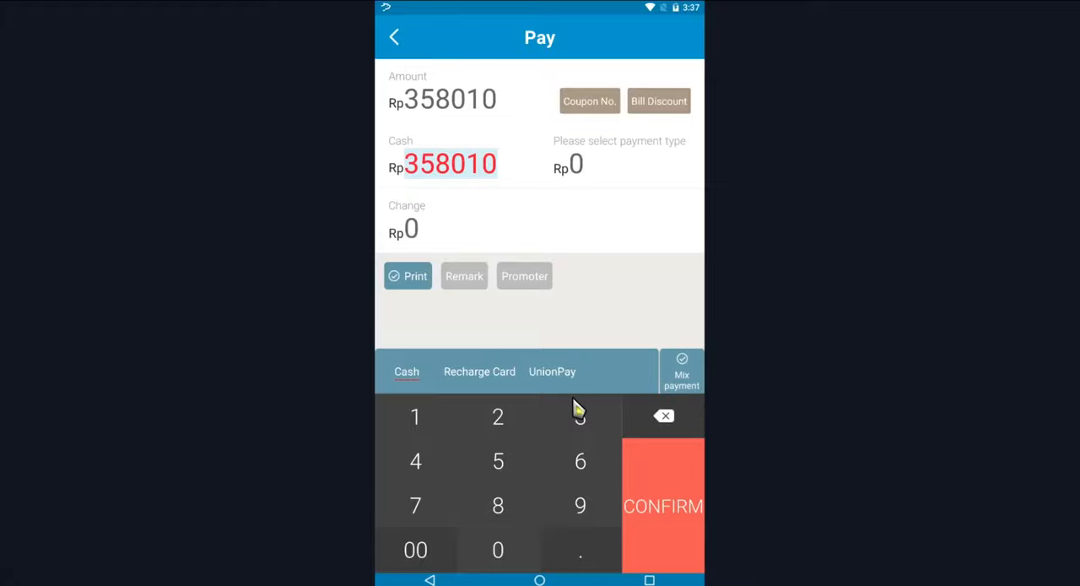
left_click(552, 371)
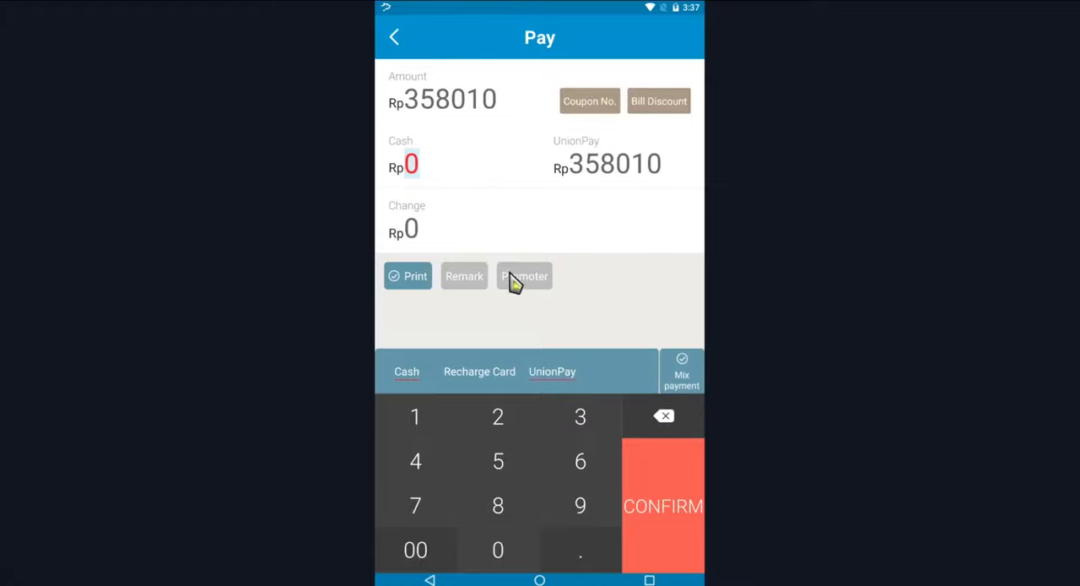
mouse_move(436, 194)
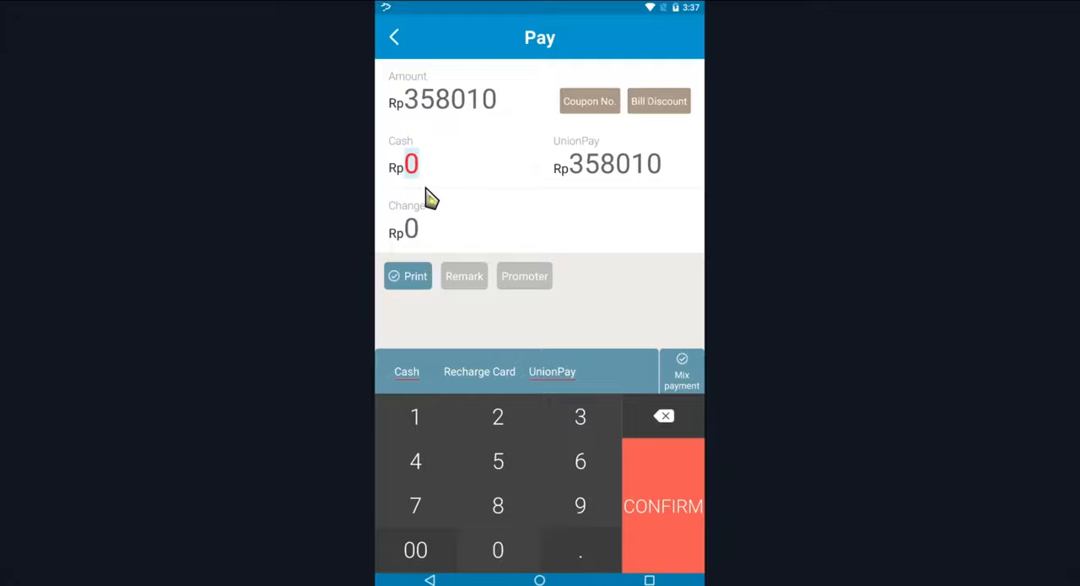
left_click(415, 415)
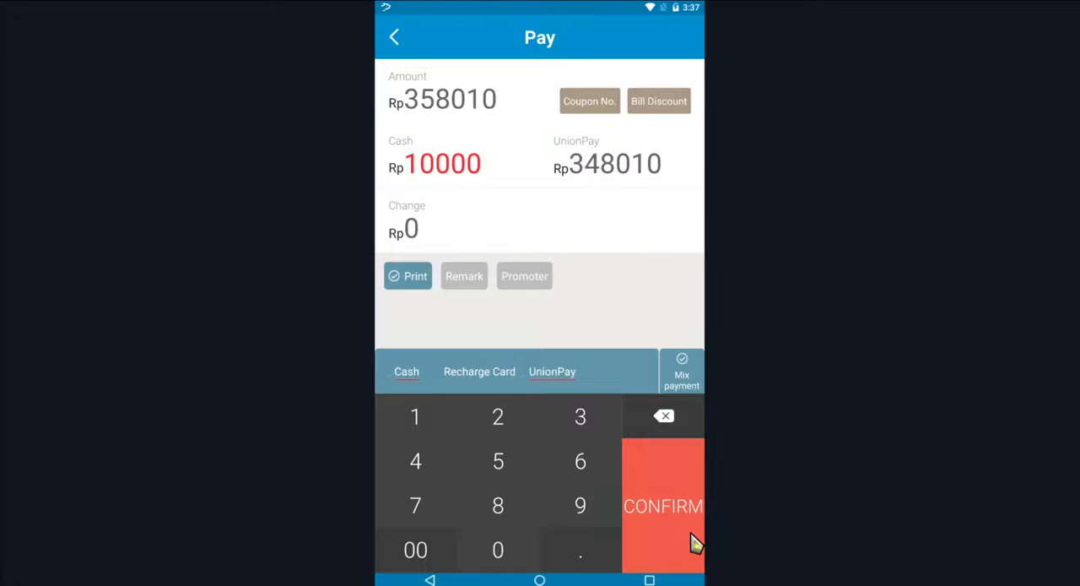
left_click(661, 506)
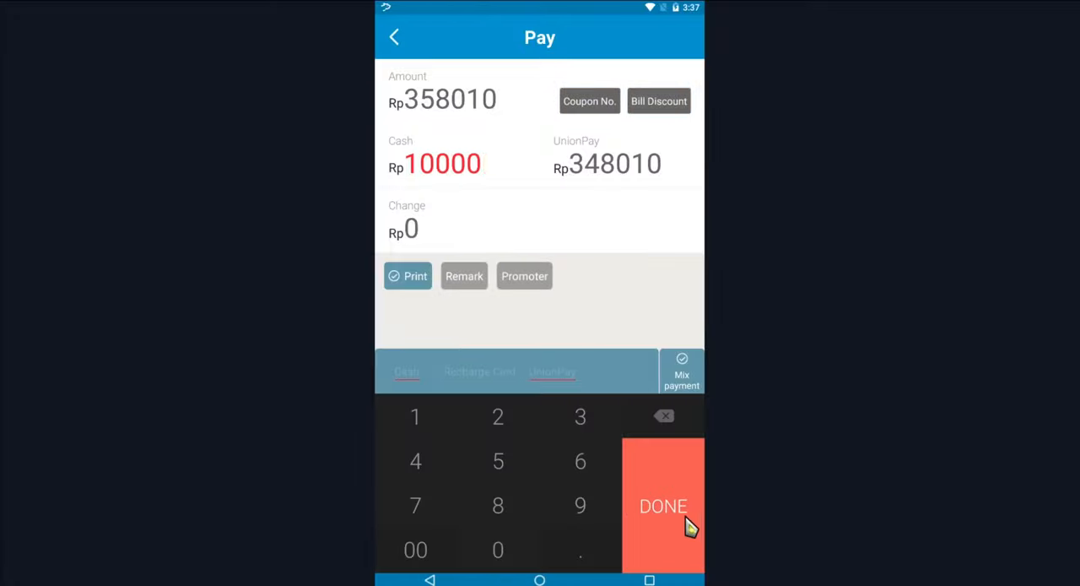
left_click(663, 507)
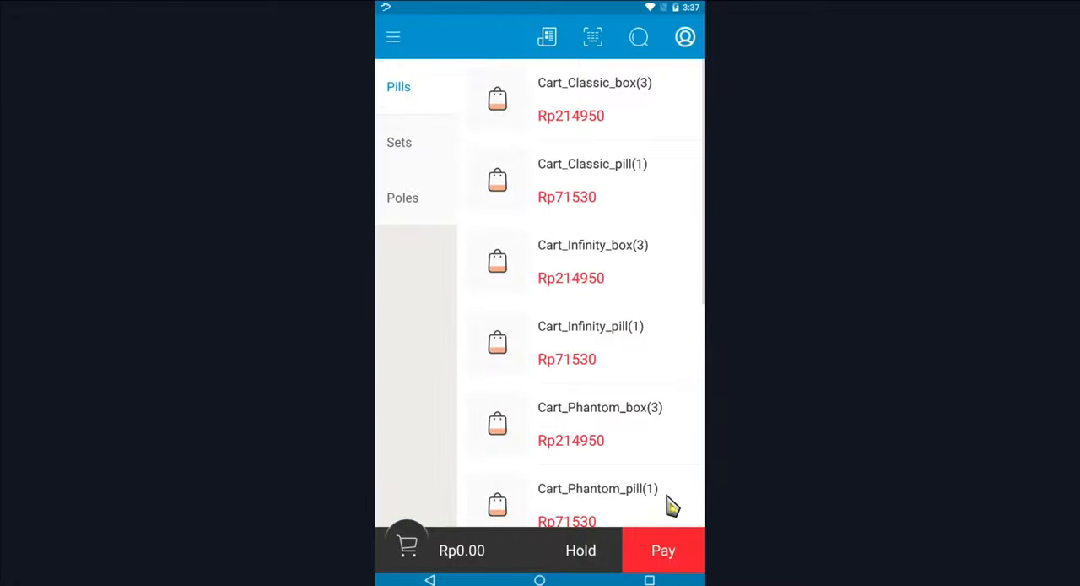
mouse_move(622, 422)
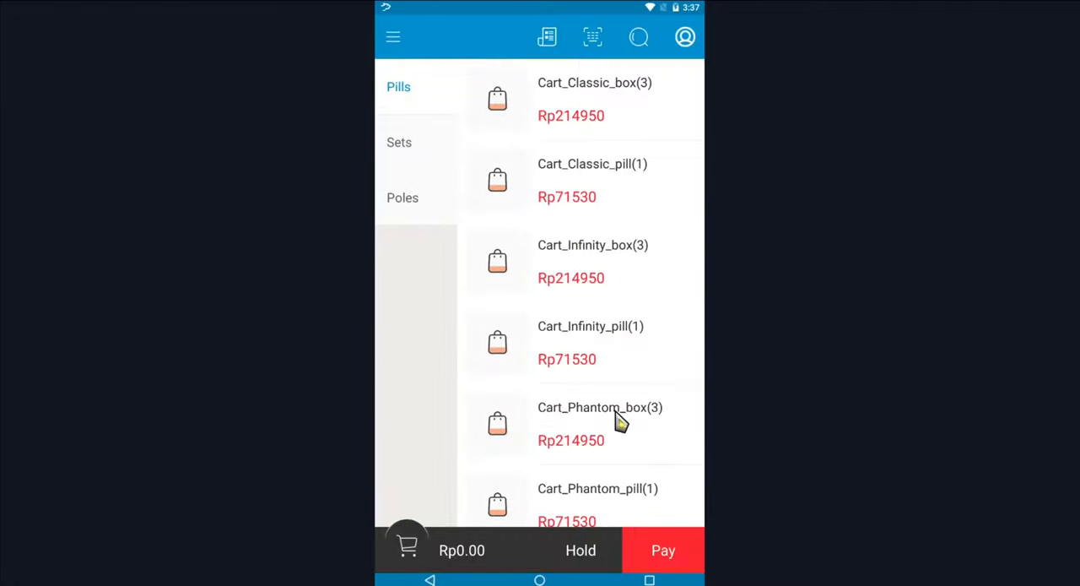
mouse_move(514, 206)
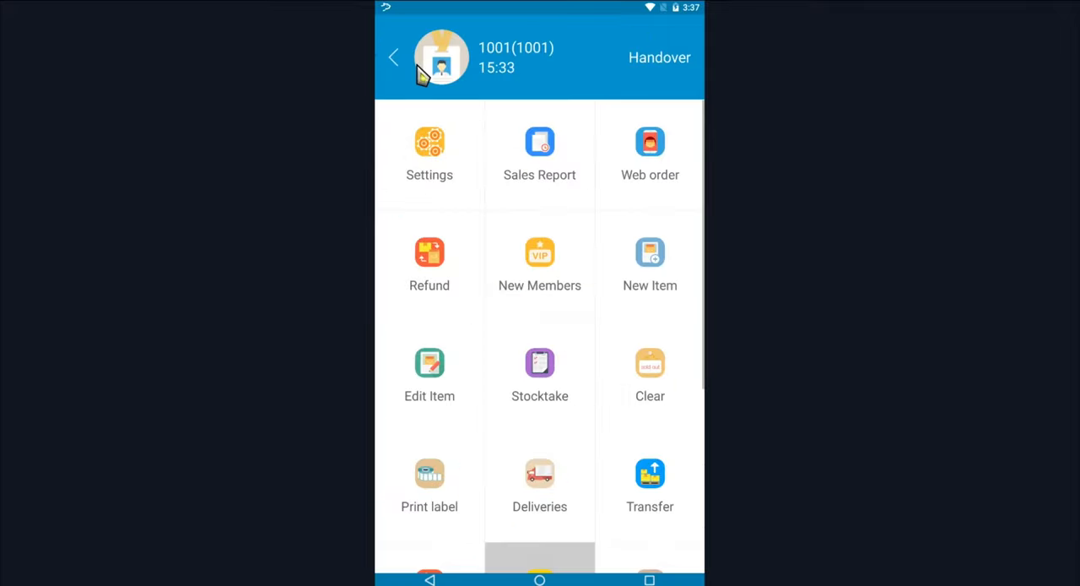
mouse_move(493, 84)
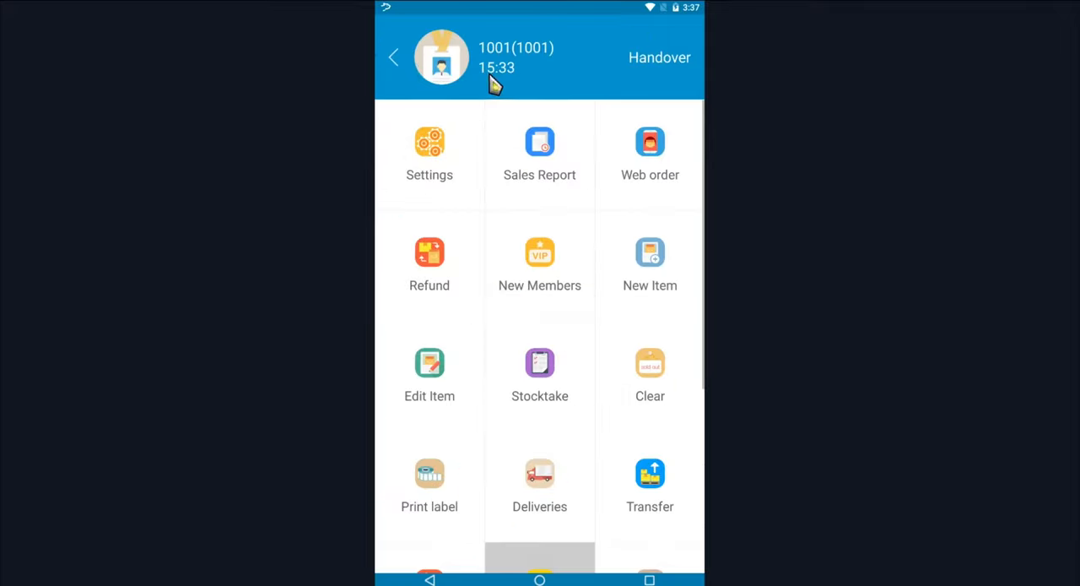
mouse_move(634, 111)
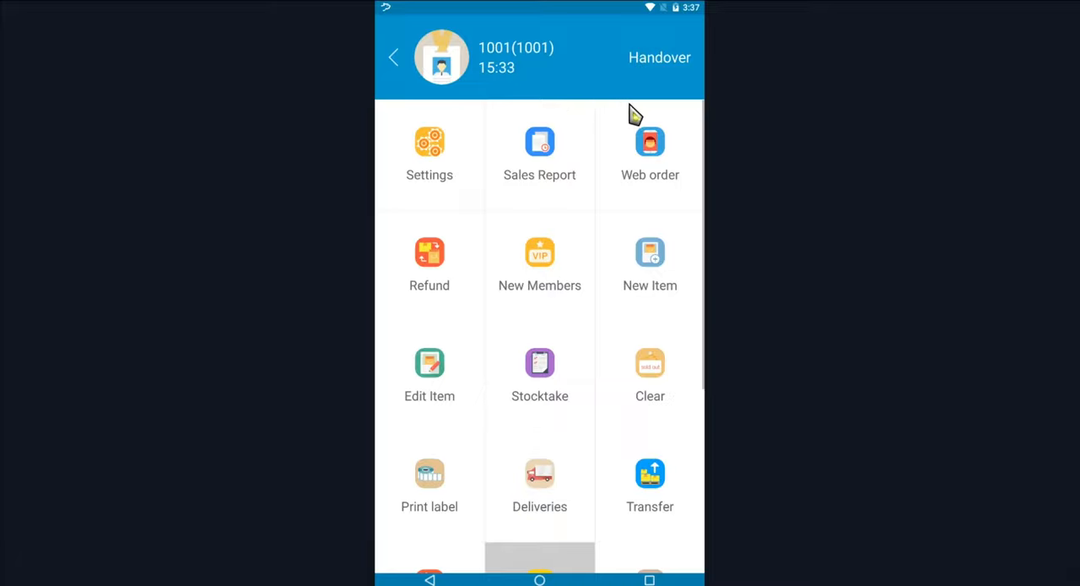
mouse_move(695, 76)
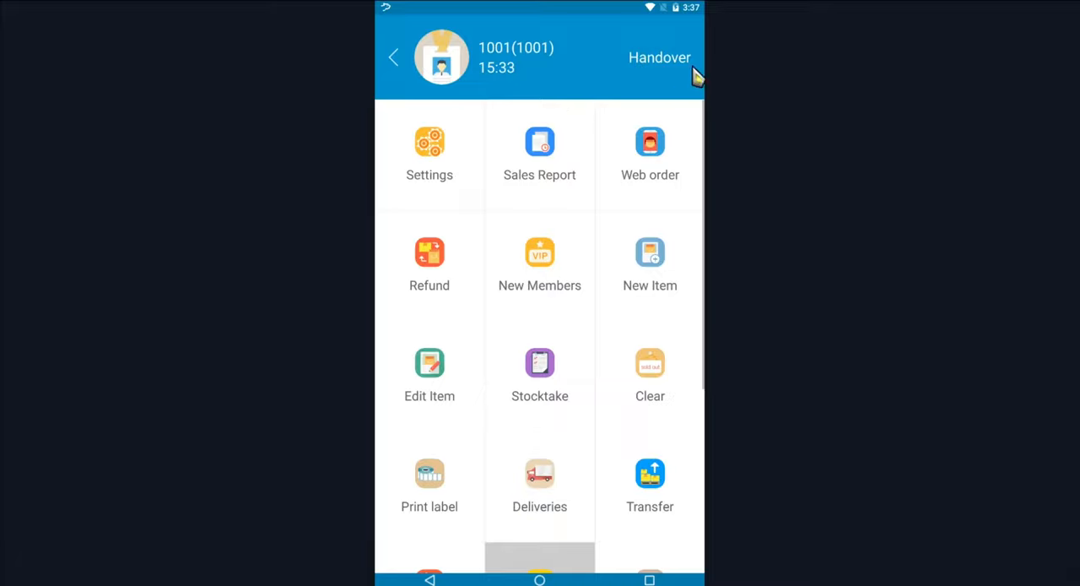
mouse_move(642, 117)
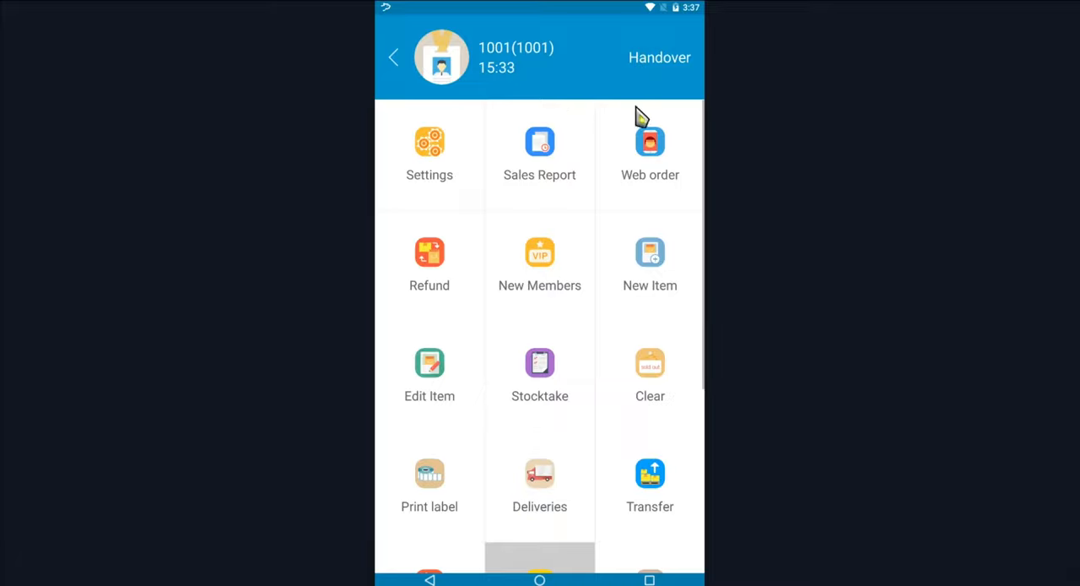
mouse_move(681, 95)
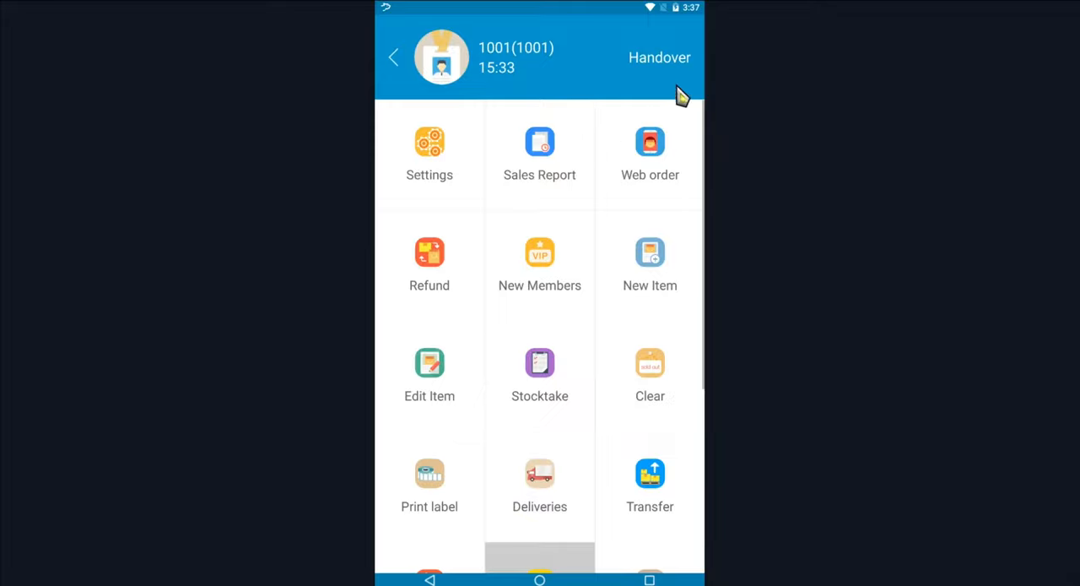
Hand over the cashier shift with Print on handover enabled
left_click(659, 57)
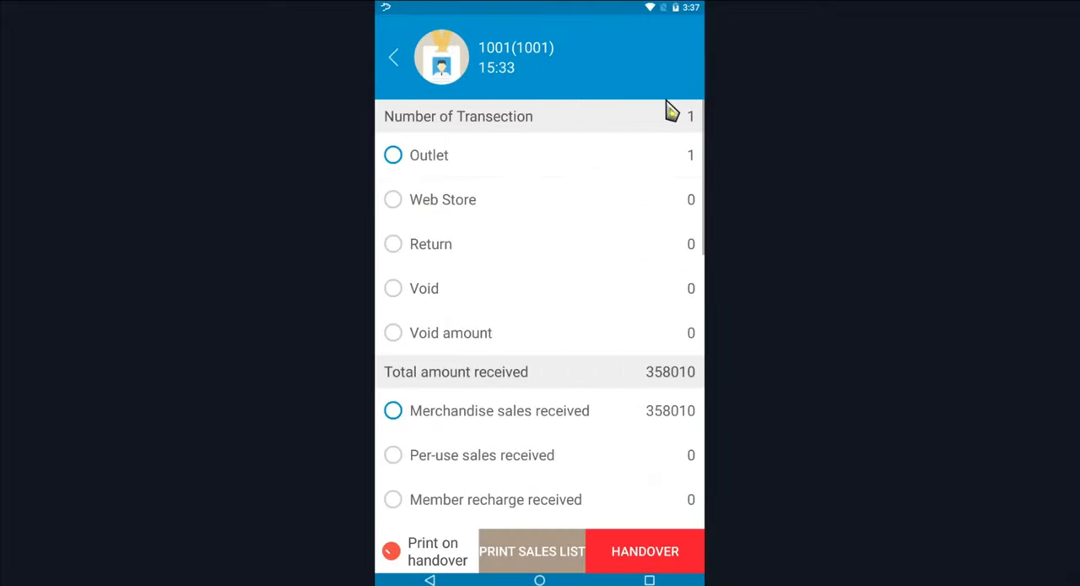
left_click(392, 550)
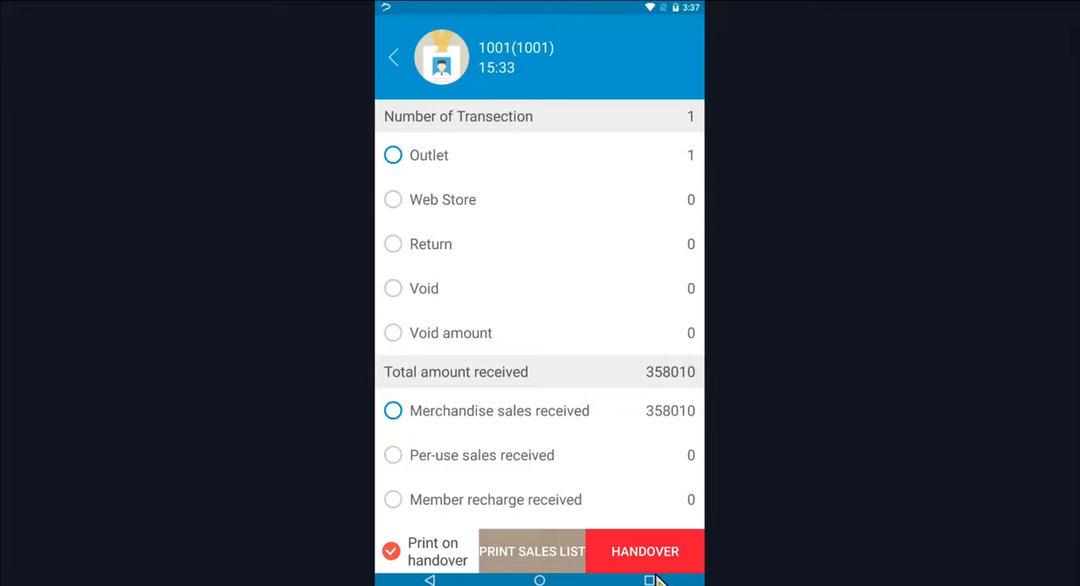
left_click(645, 551)
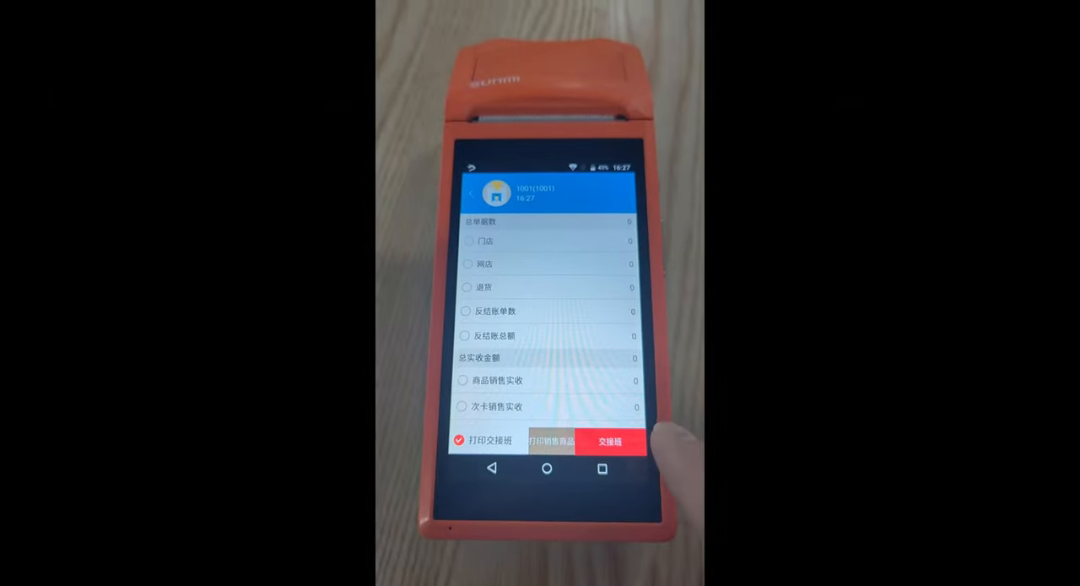
left_click(611, 440)
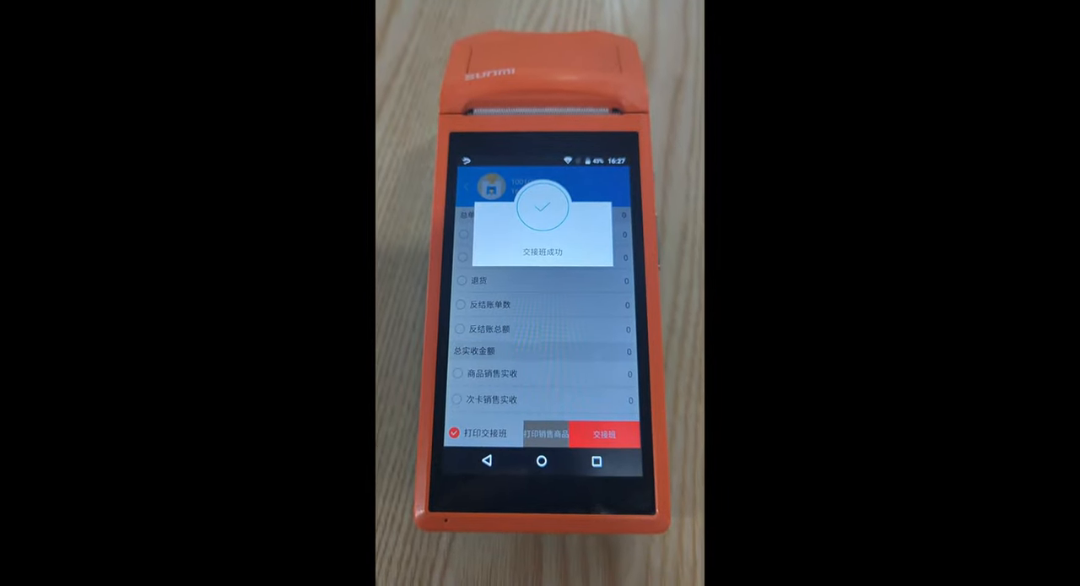